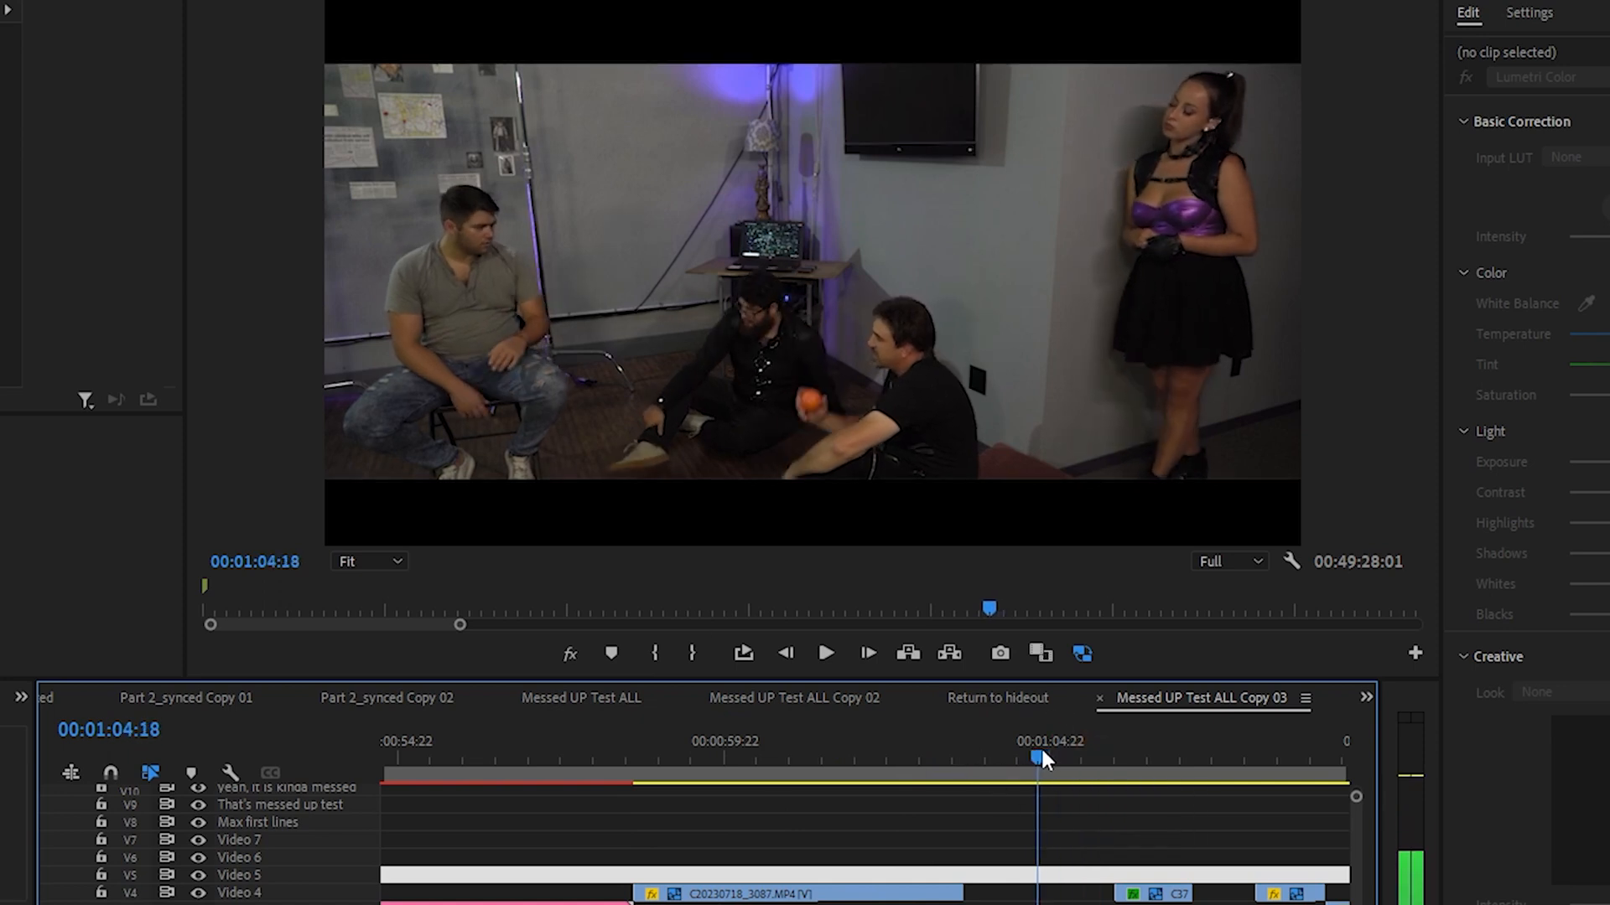
- Scrub and play to the look-up moment, then select the C0009.MP4 clip on V1
drag(1040, 758, 1083, 758)
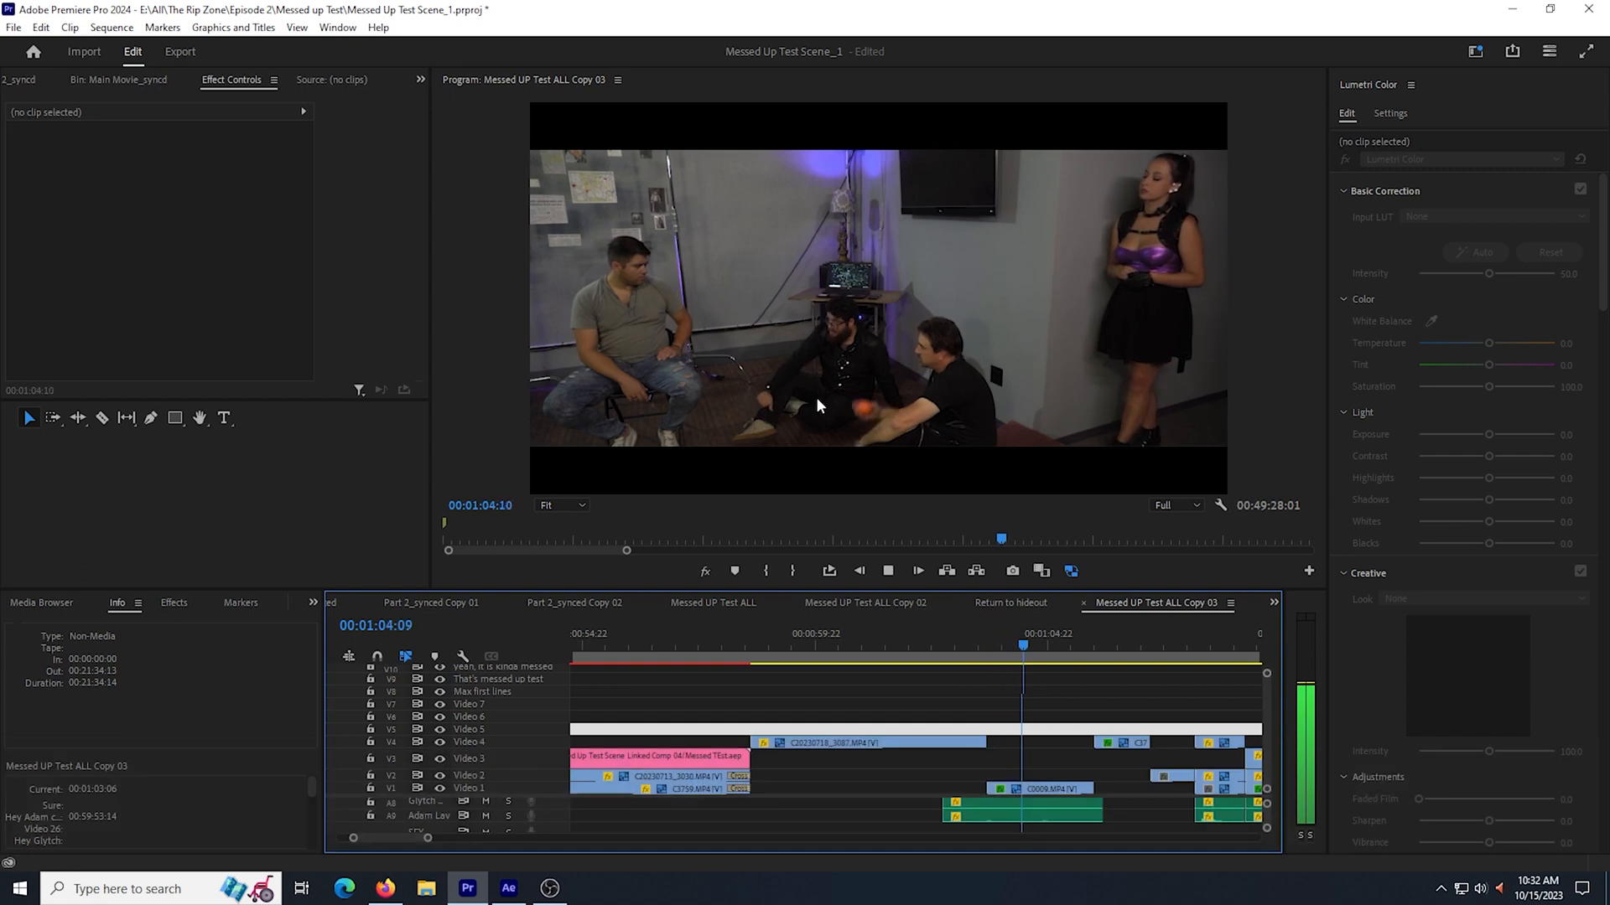
key(space)
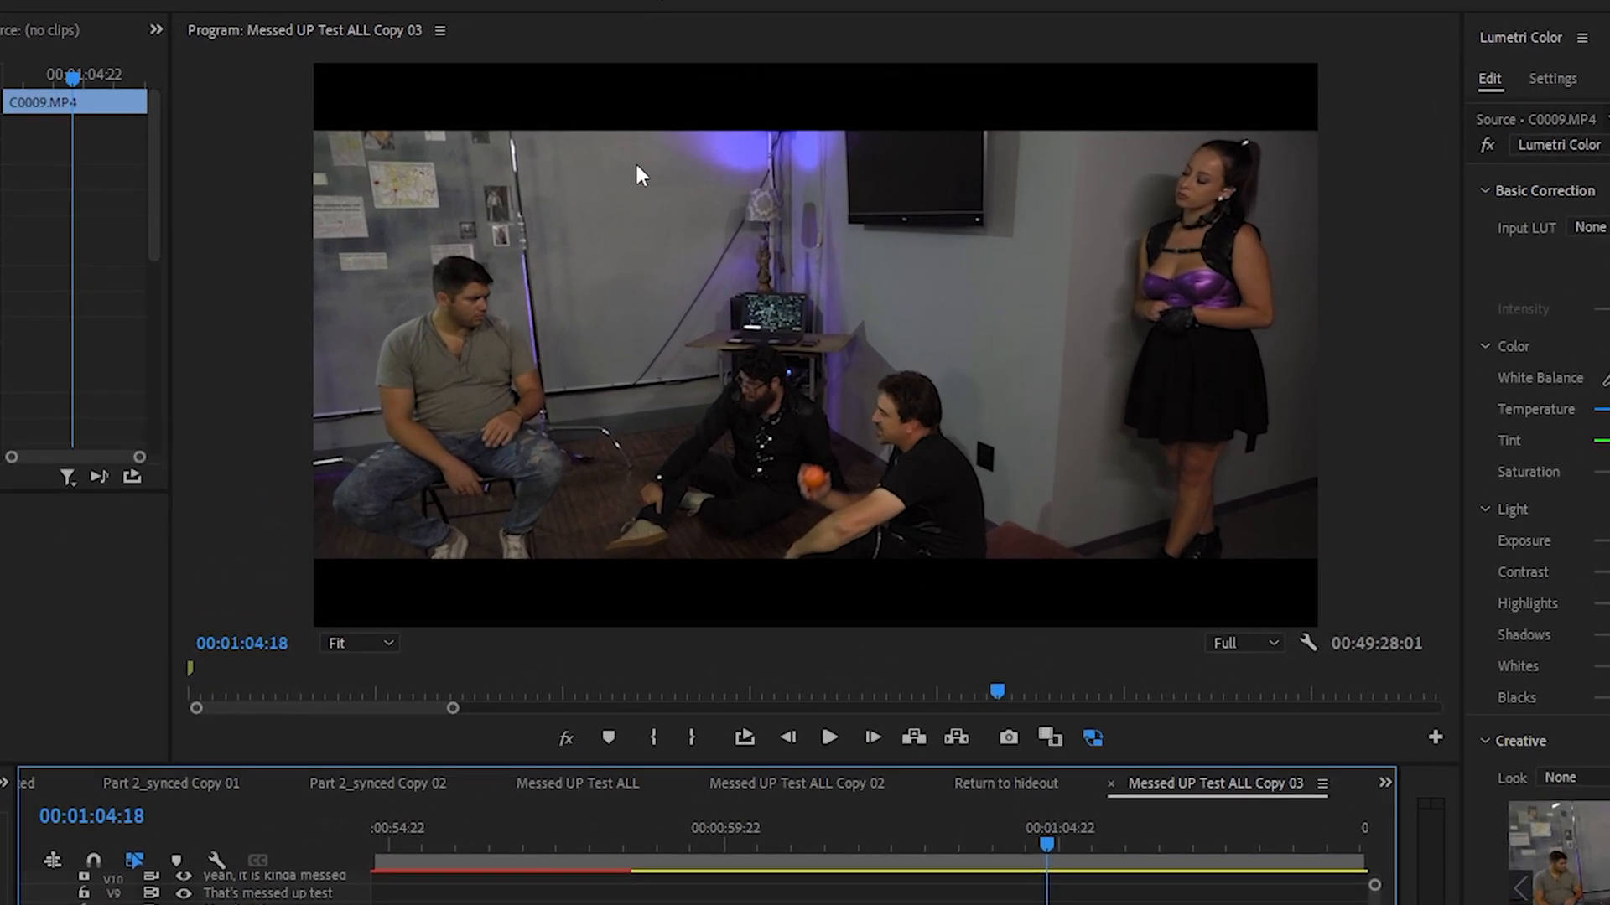
mouse_move(441, 434)
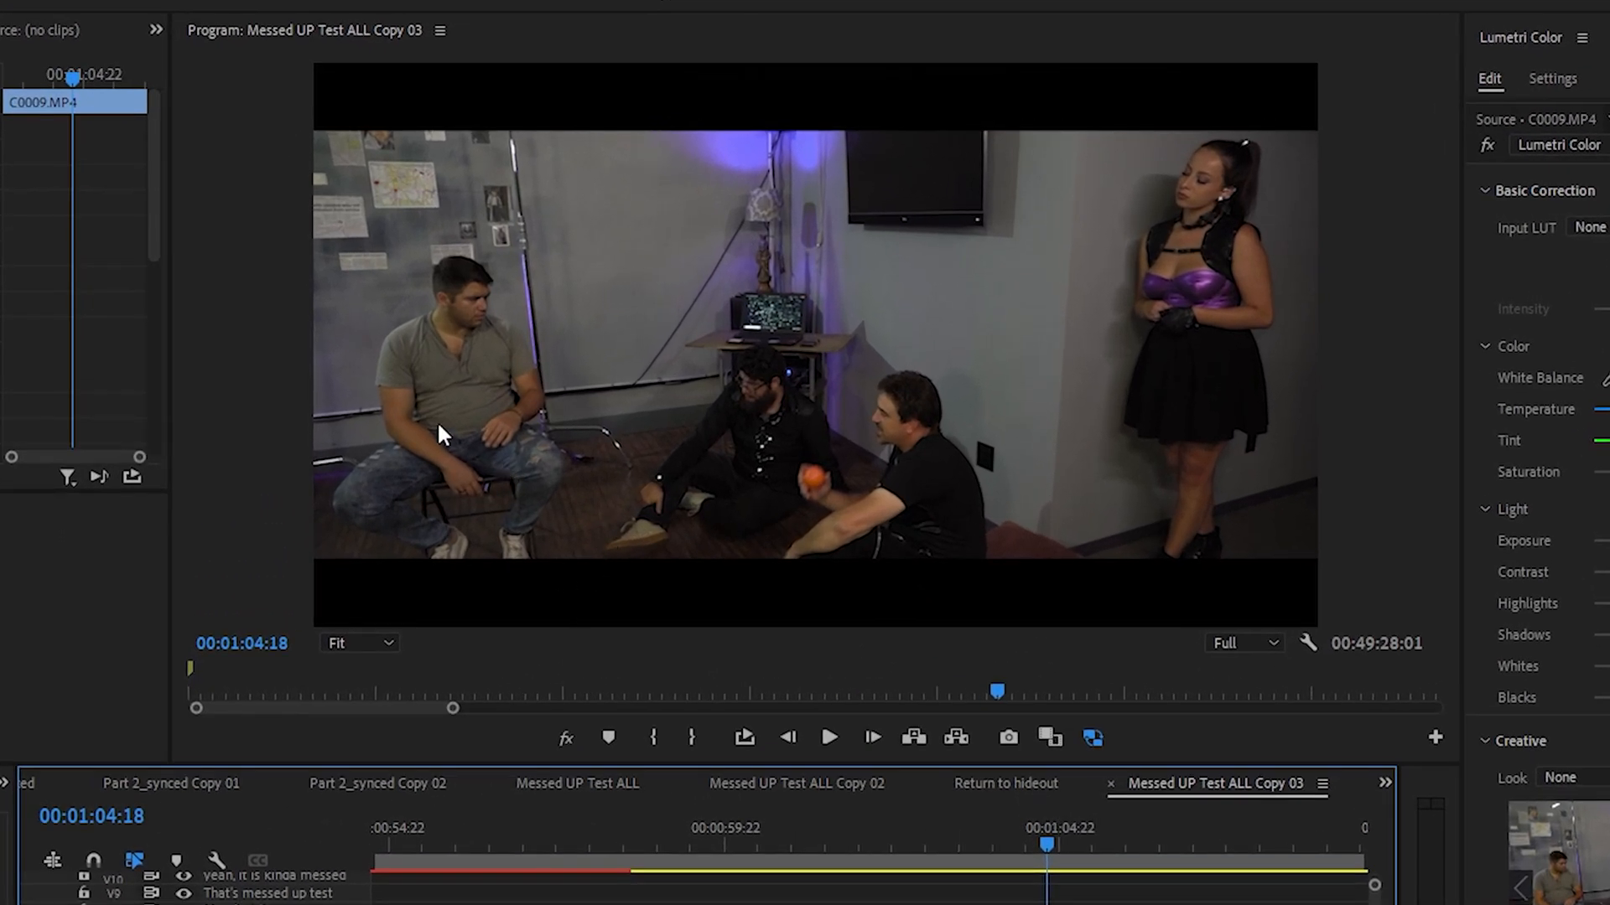
mouse_move(860, 402)
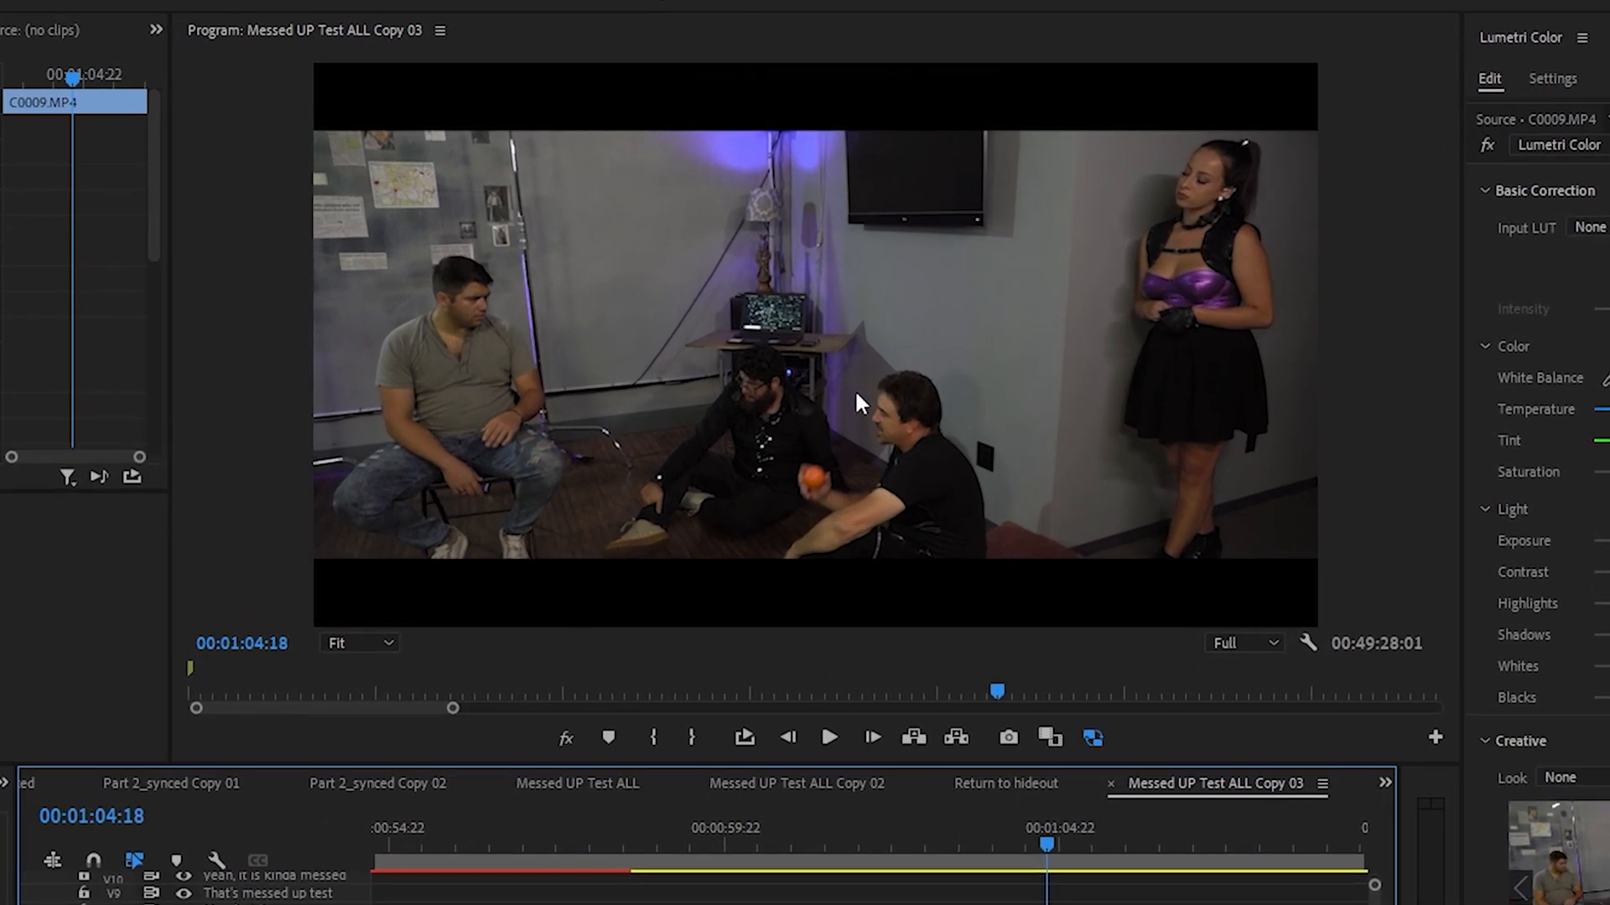
mouse_move(1073, 313)
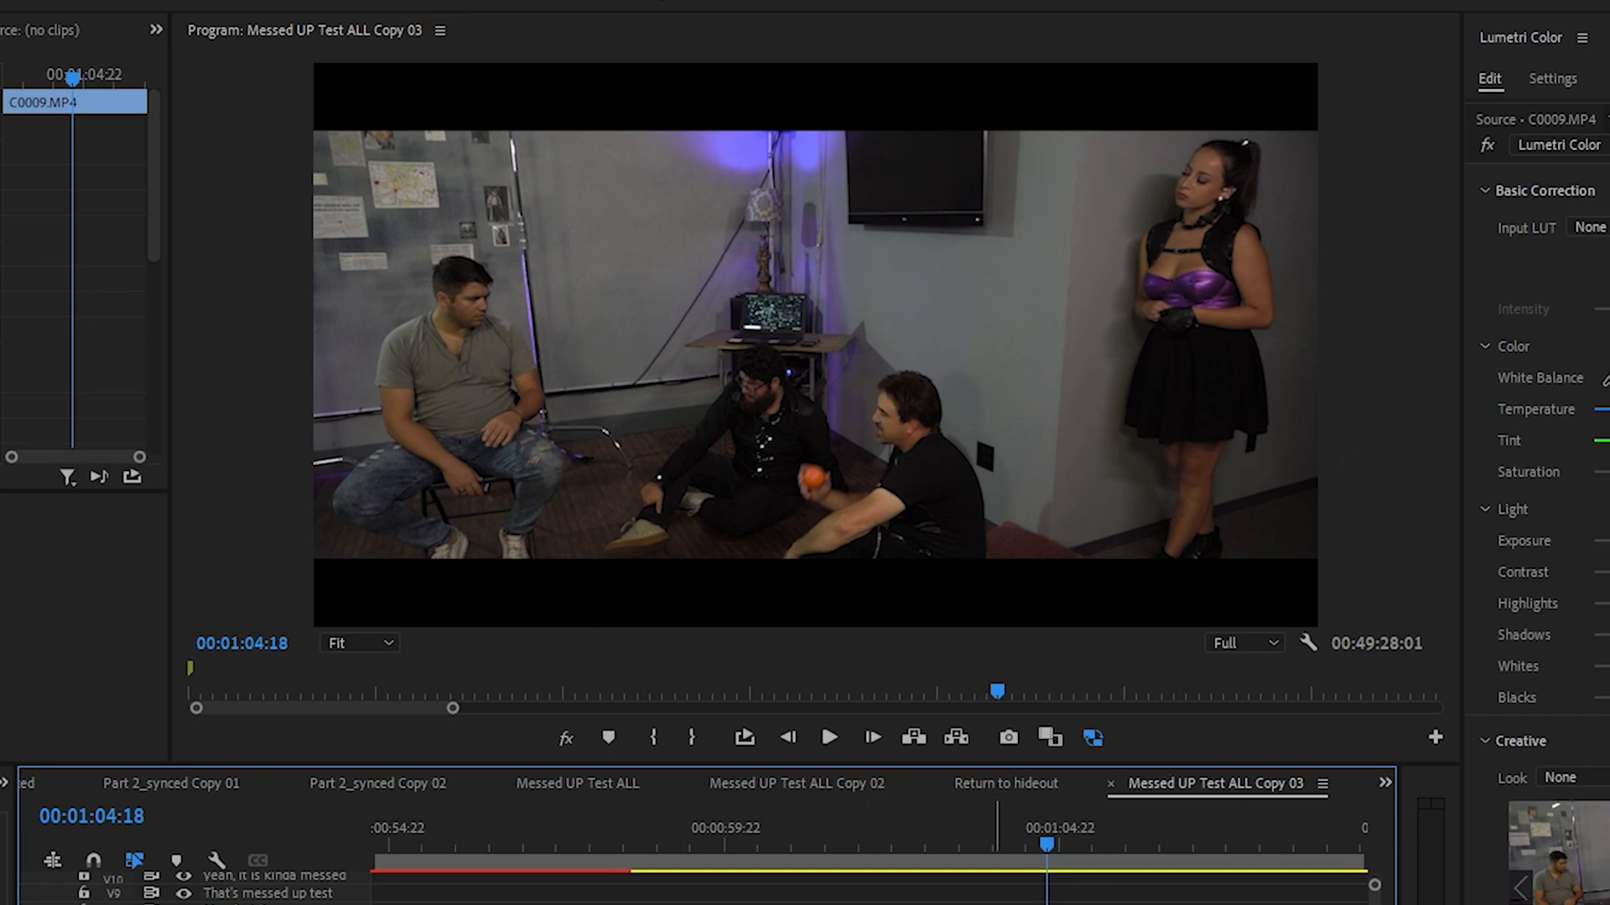
right_click(1047, 852)
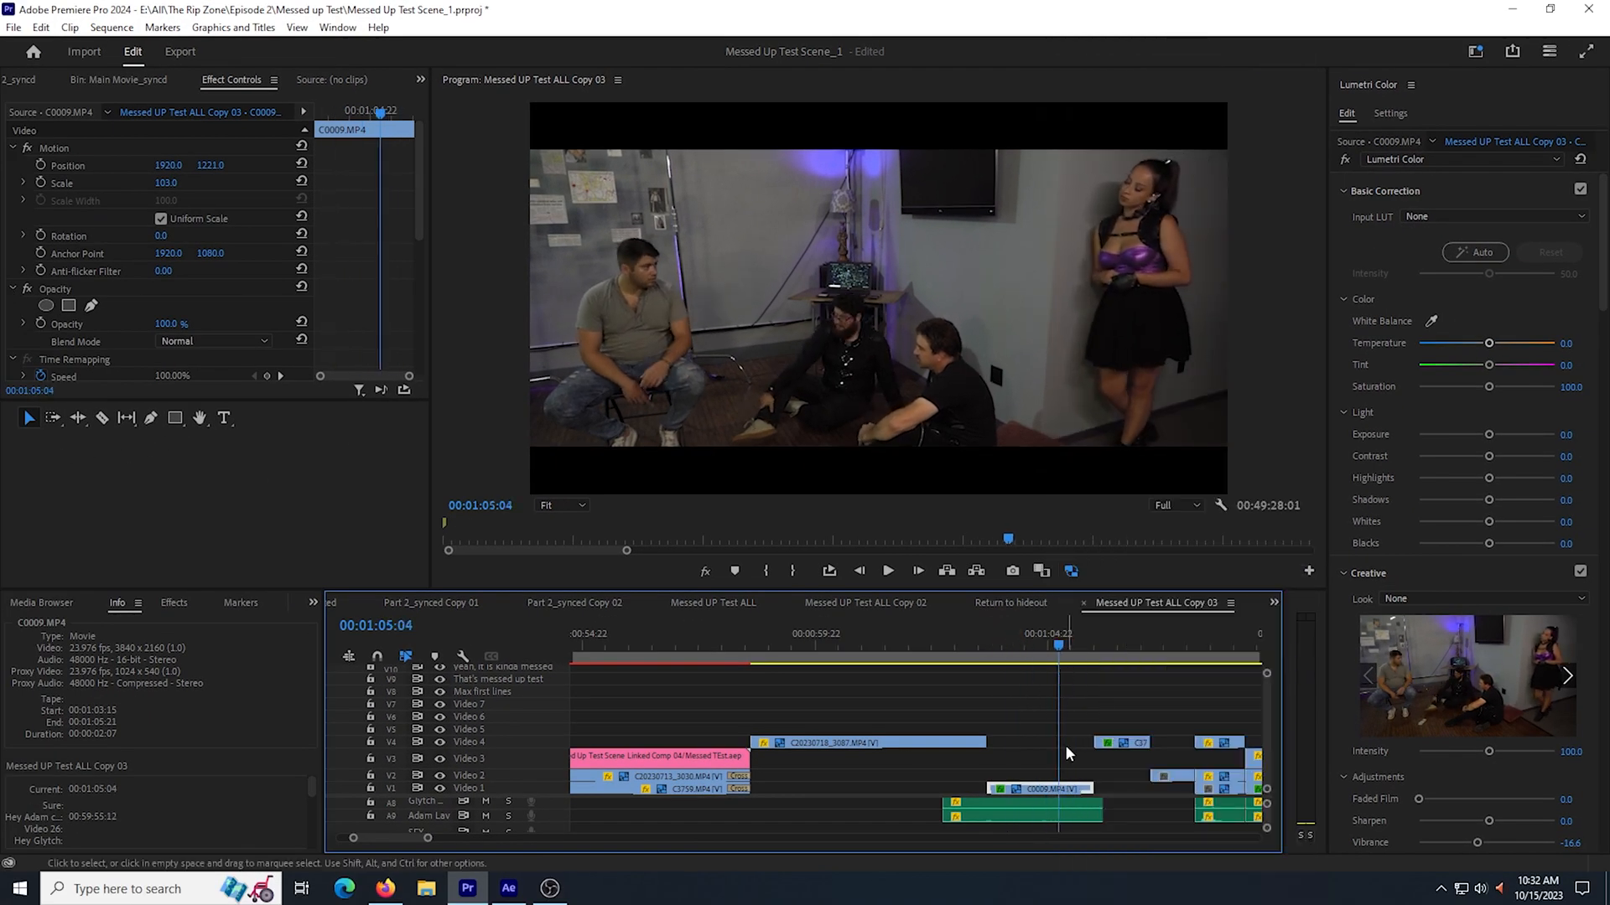
- Replace the C0009.MP4 clip with a linked After Effects composition 'Messed Up Test Scene'
right_click(1034, 788)
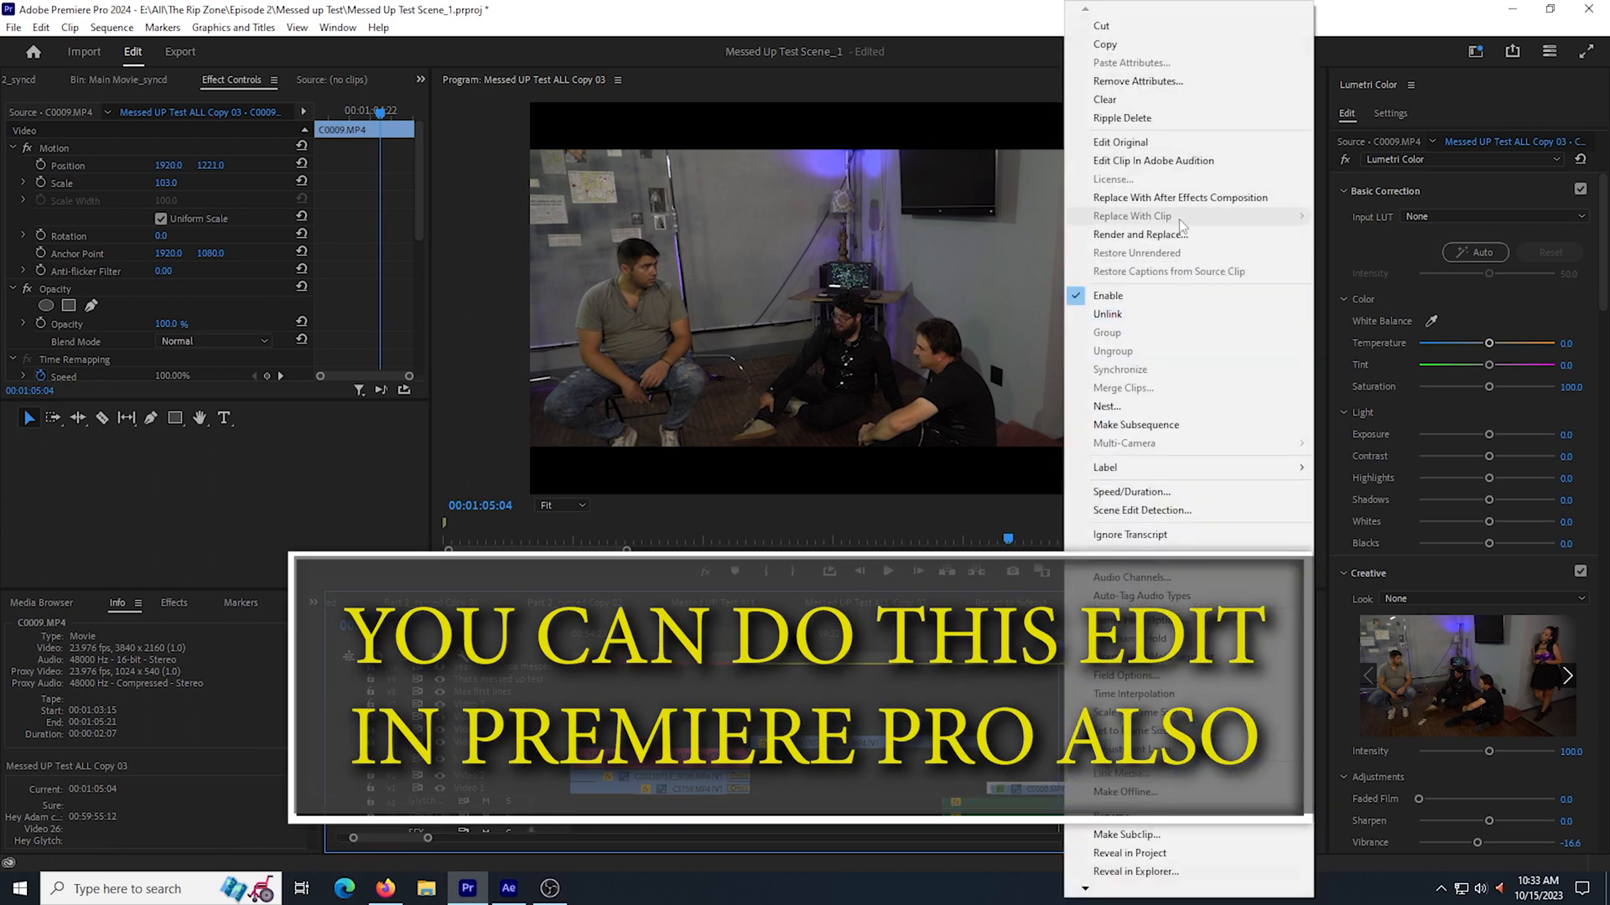
click(507, 889)
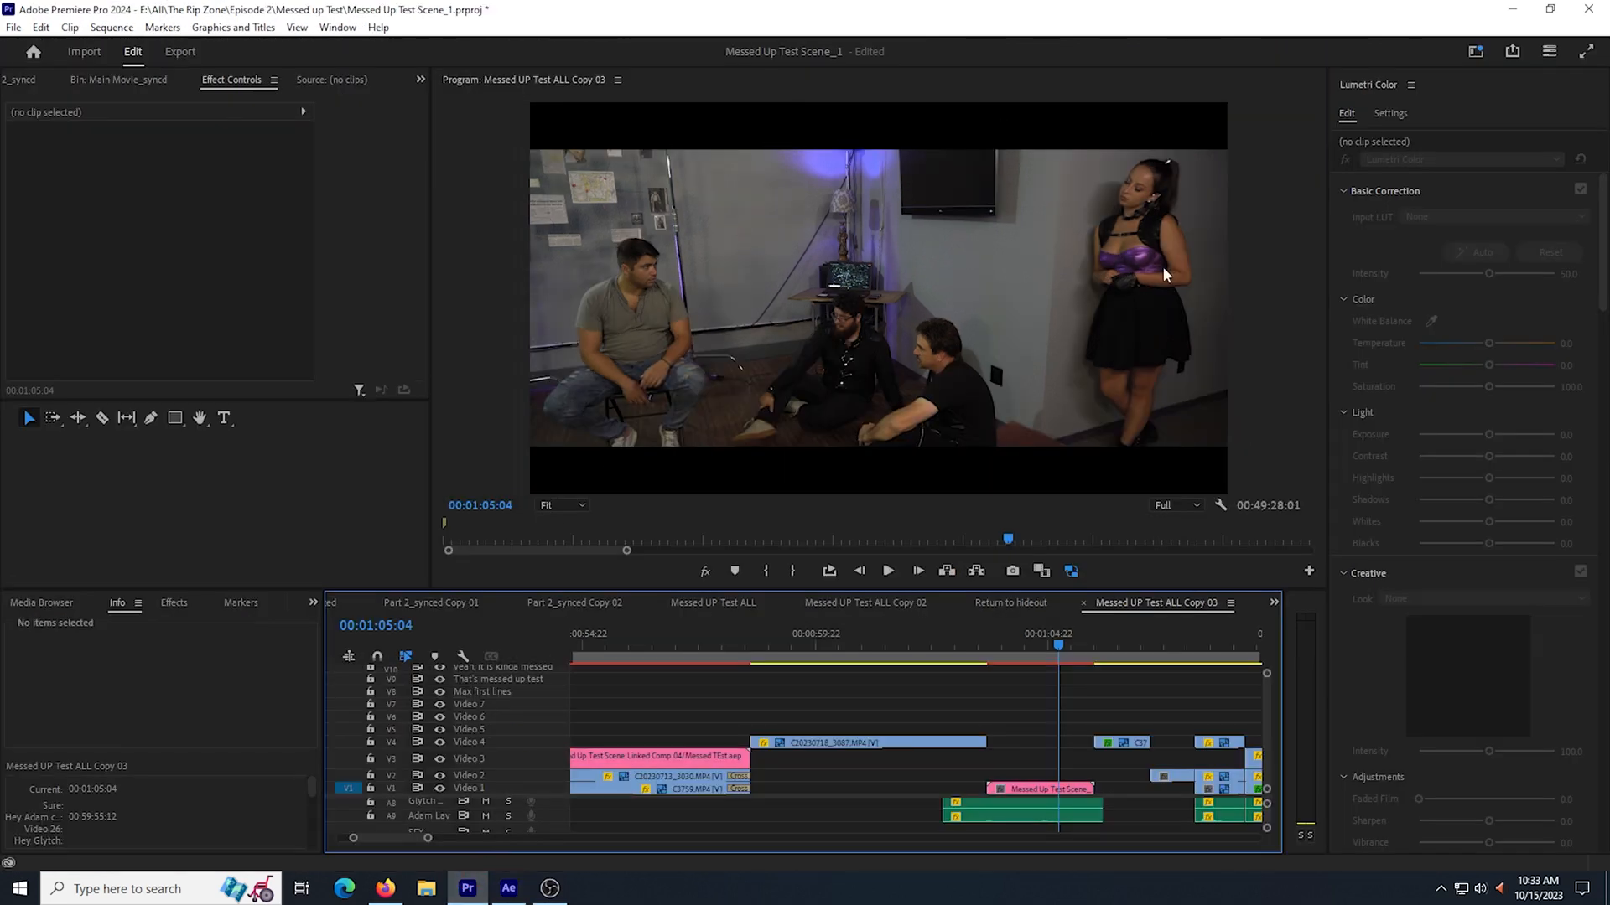
mouse_move(726, 287)
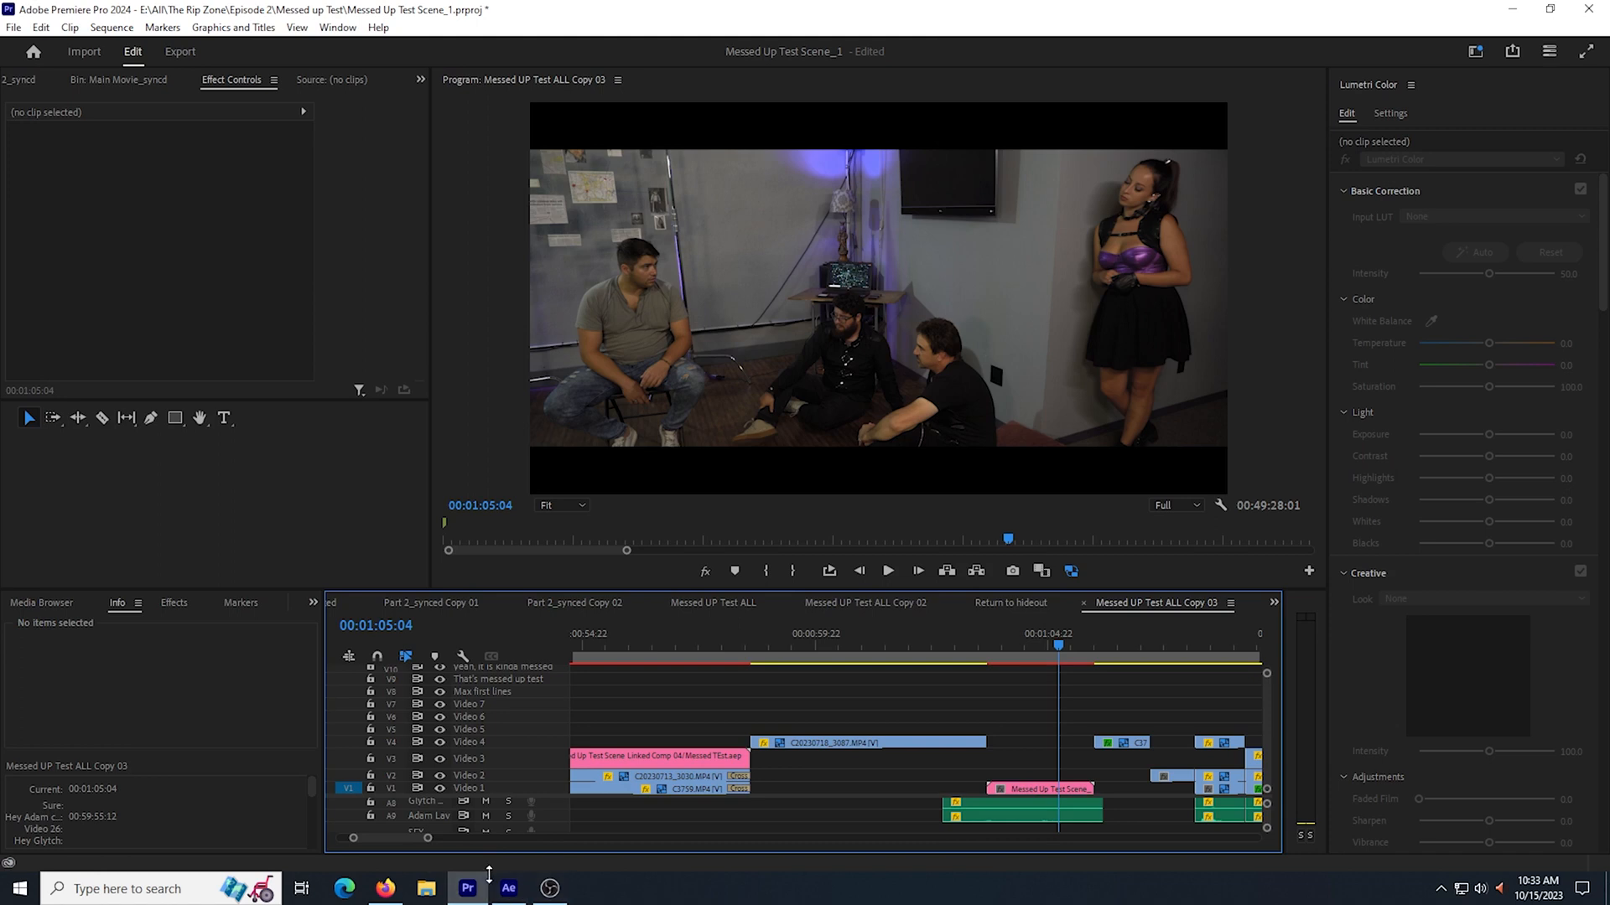
- In After Effects, duplicate the C0009.MP4 layer into 'Right side' and 'Letf side' layers
click(506, 889)
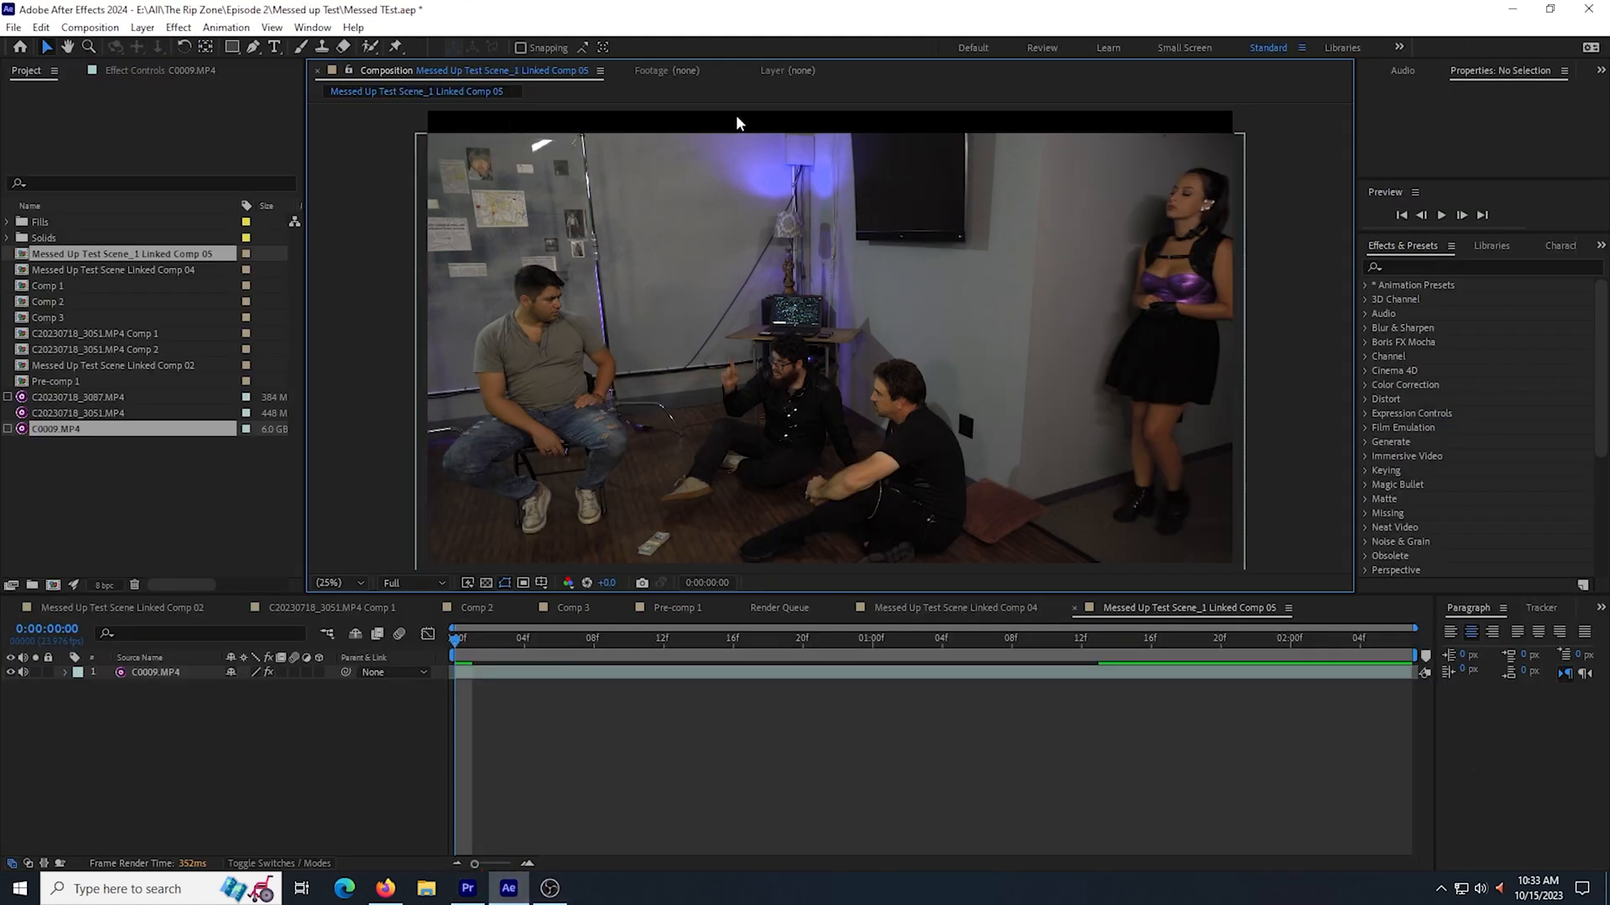
mouse_move(523, 325)
text(Letf side)
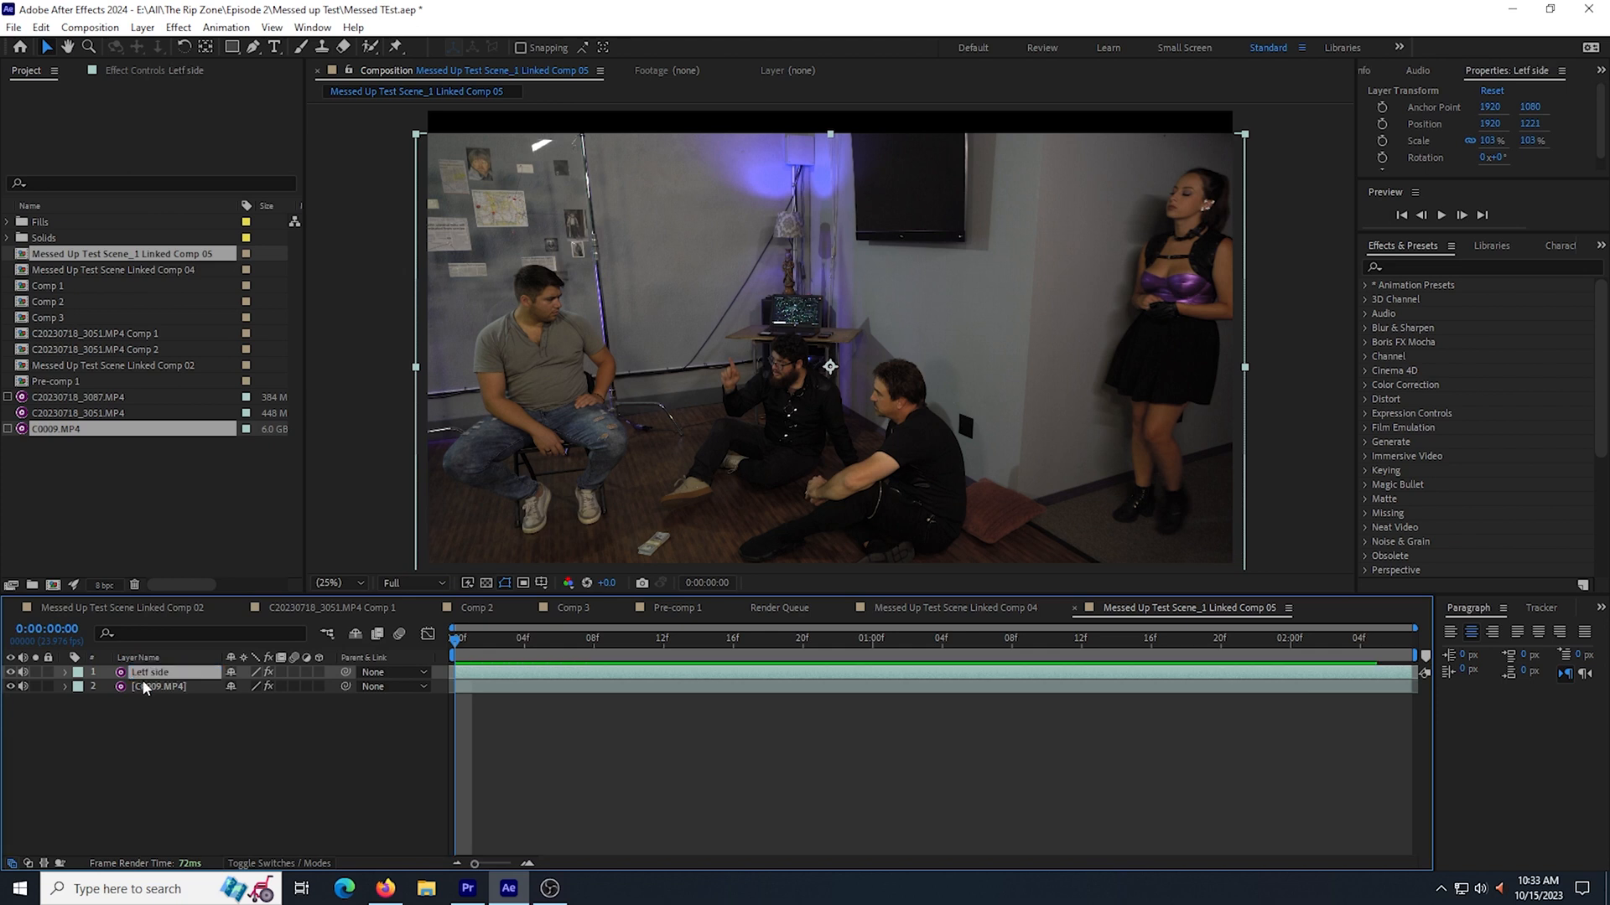
text(Right side)
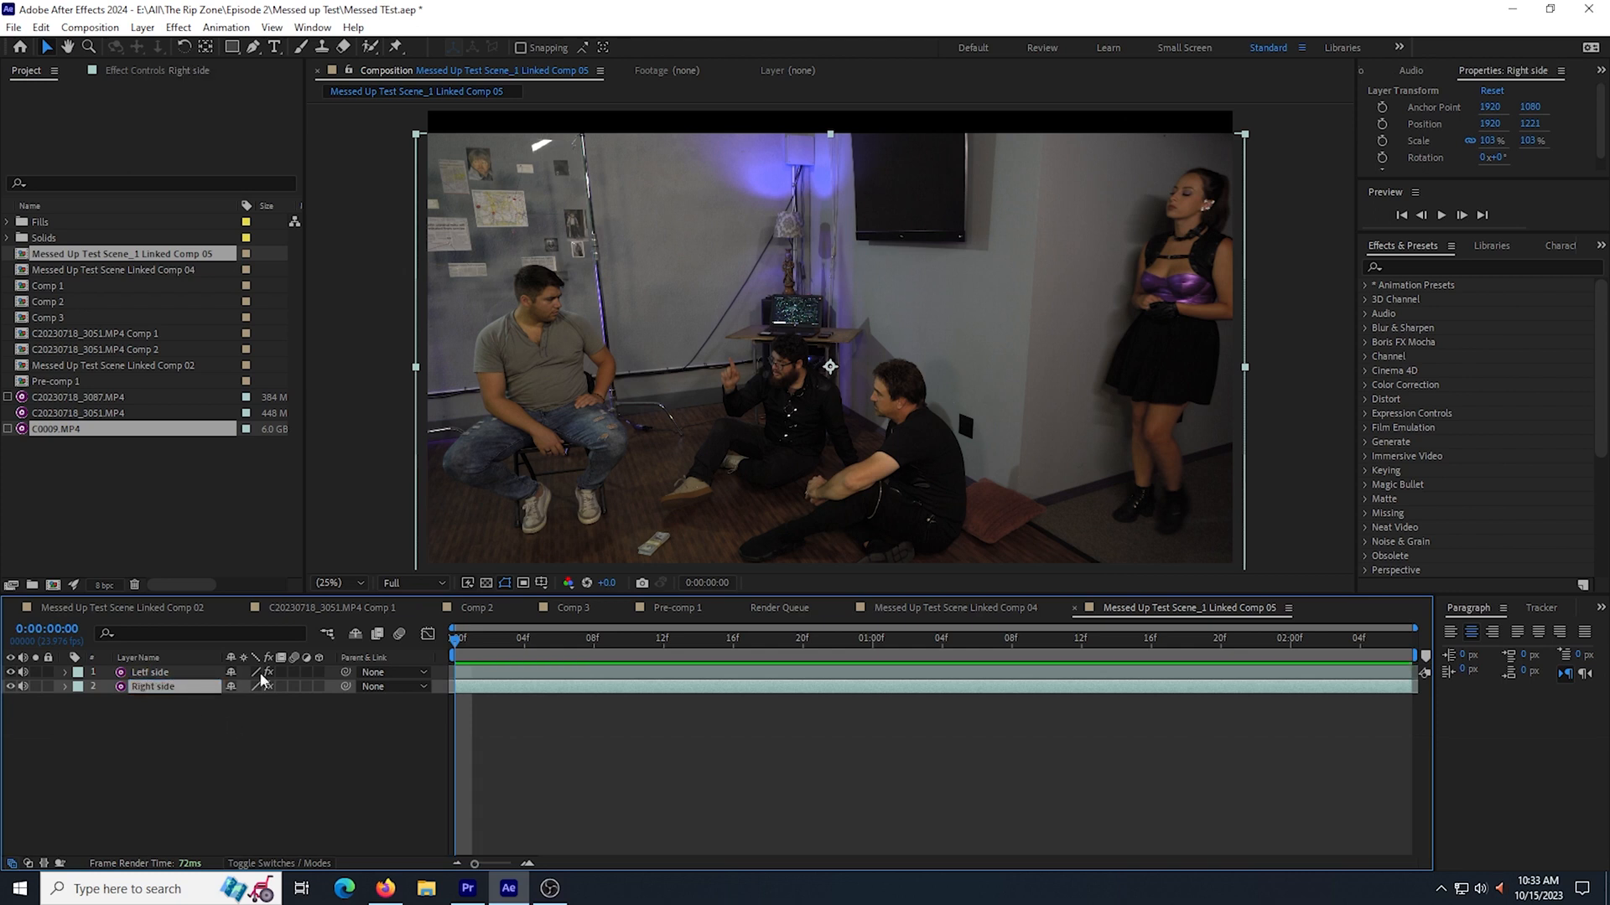
click(150, 670)
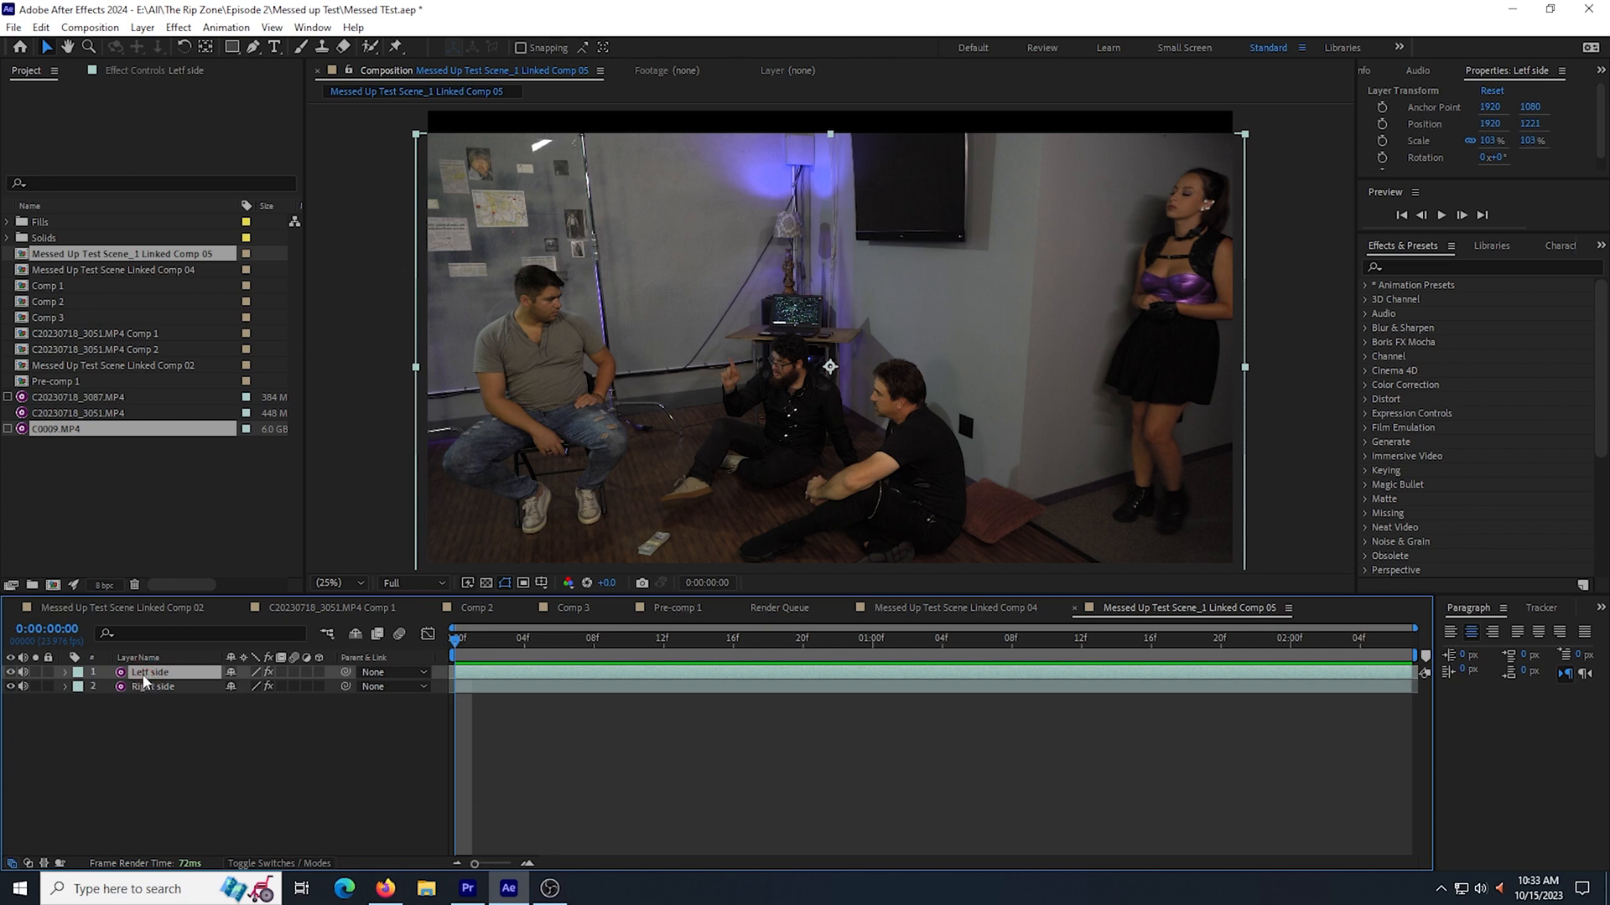
click(327, 582)
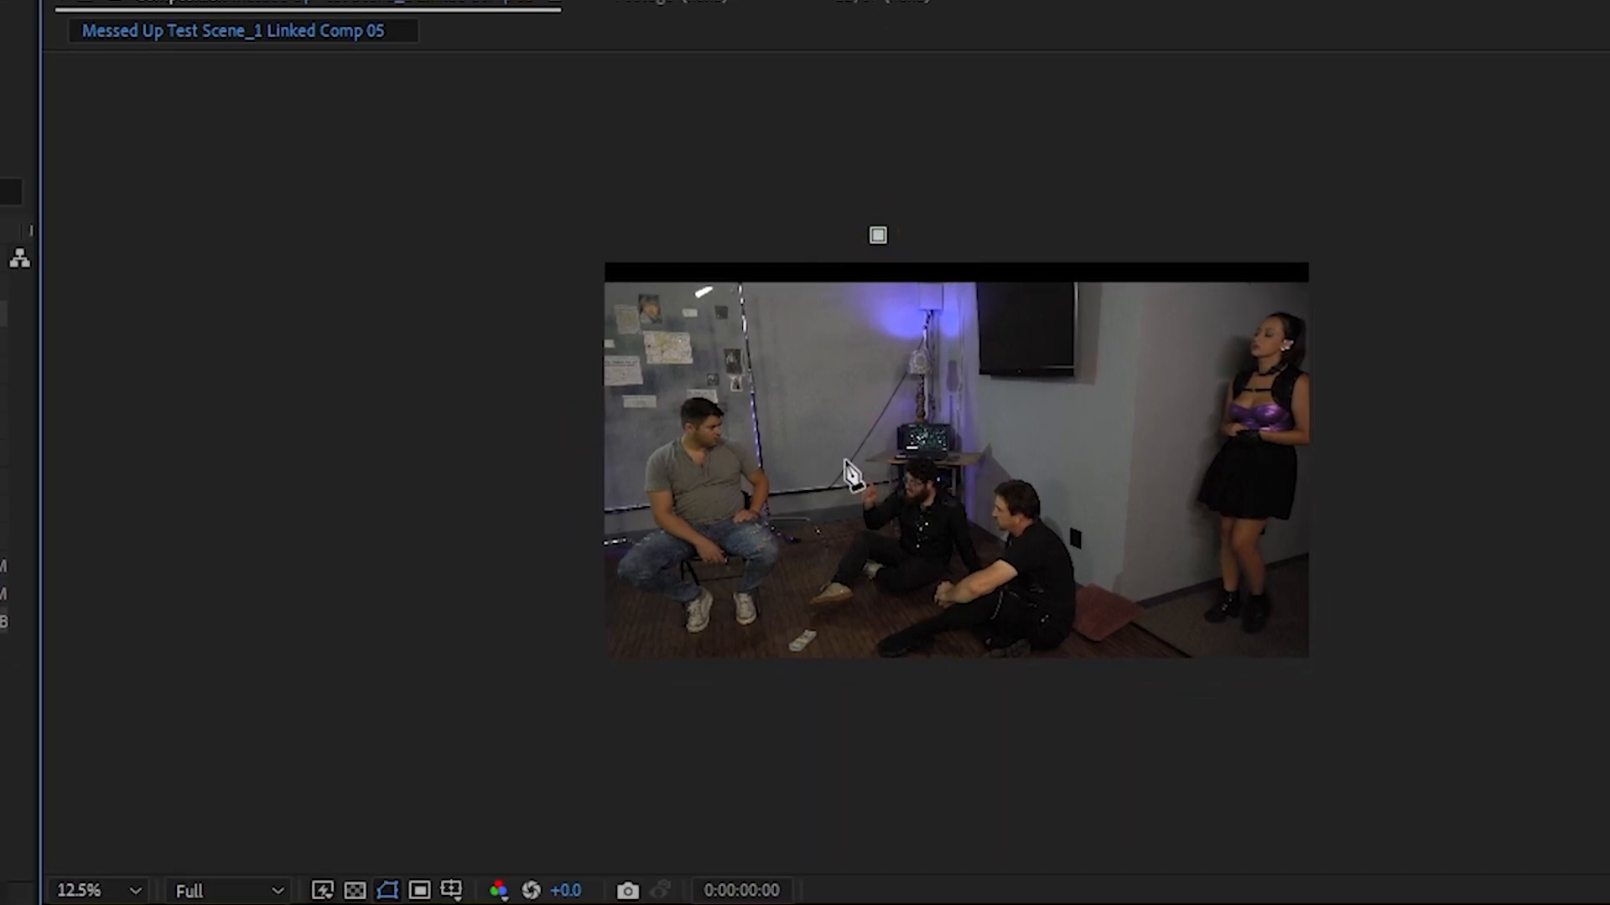
- Draw a Pen-tool mask on the Letf side layer around the seated man's part of the frame
drag(877, 237, 811, 518)
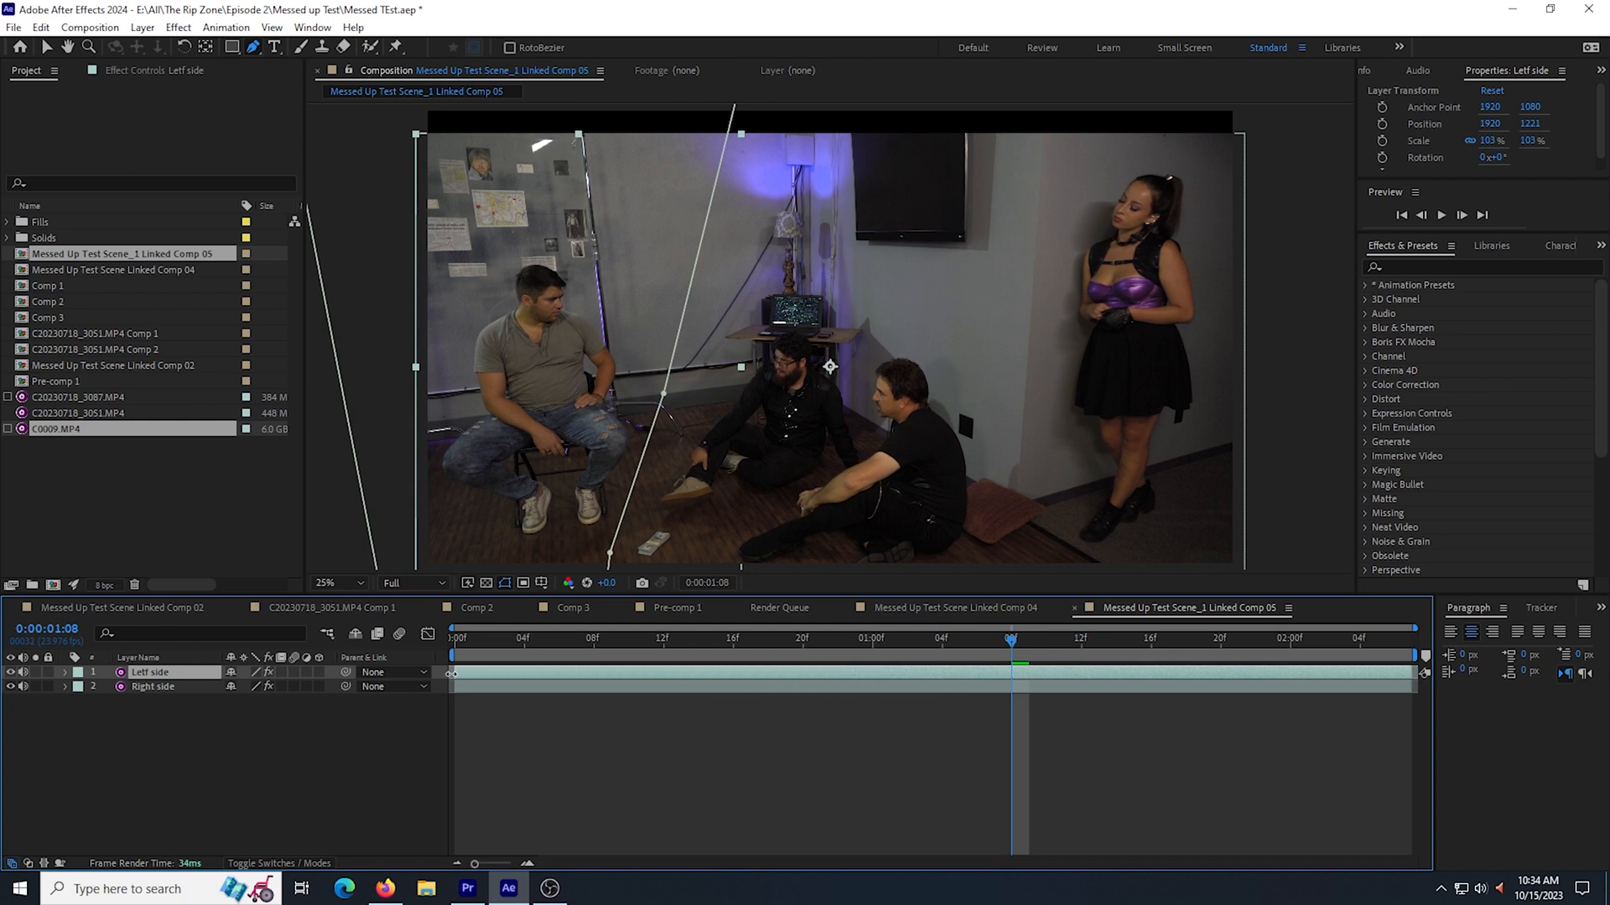
click(451, 637)
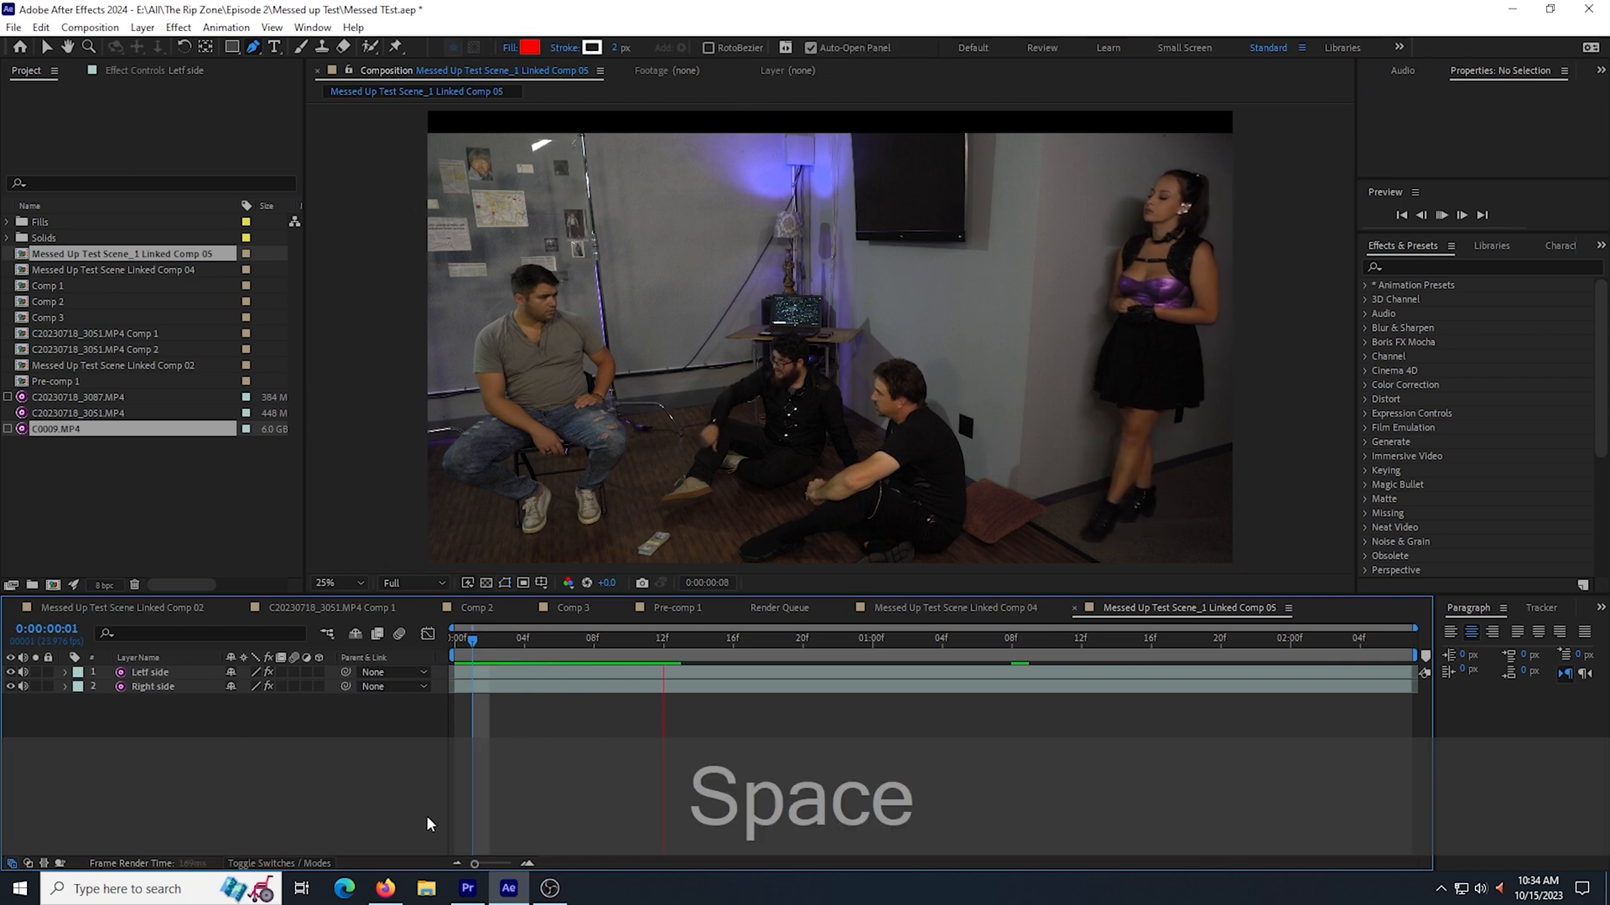
- Preview the mask, then set Mask 1's feather to about 53 px so the halves blend
key(space)
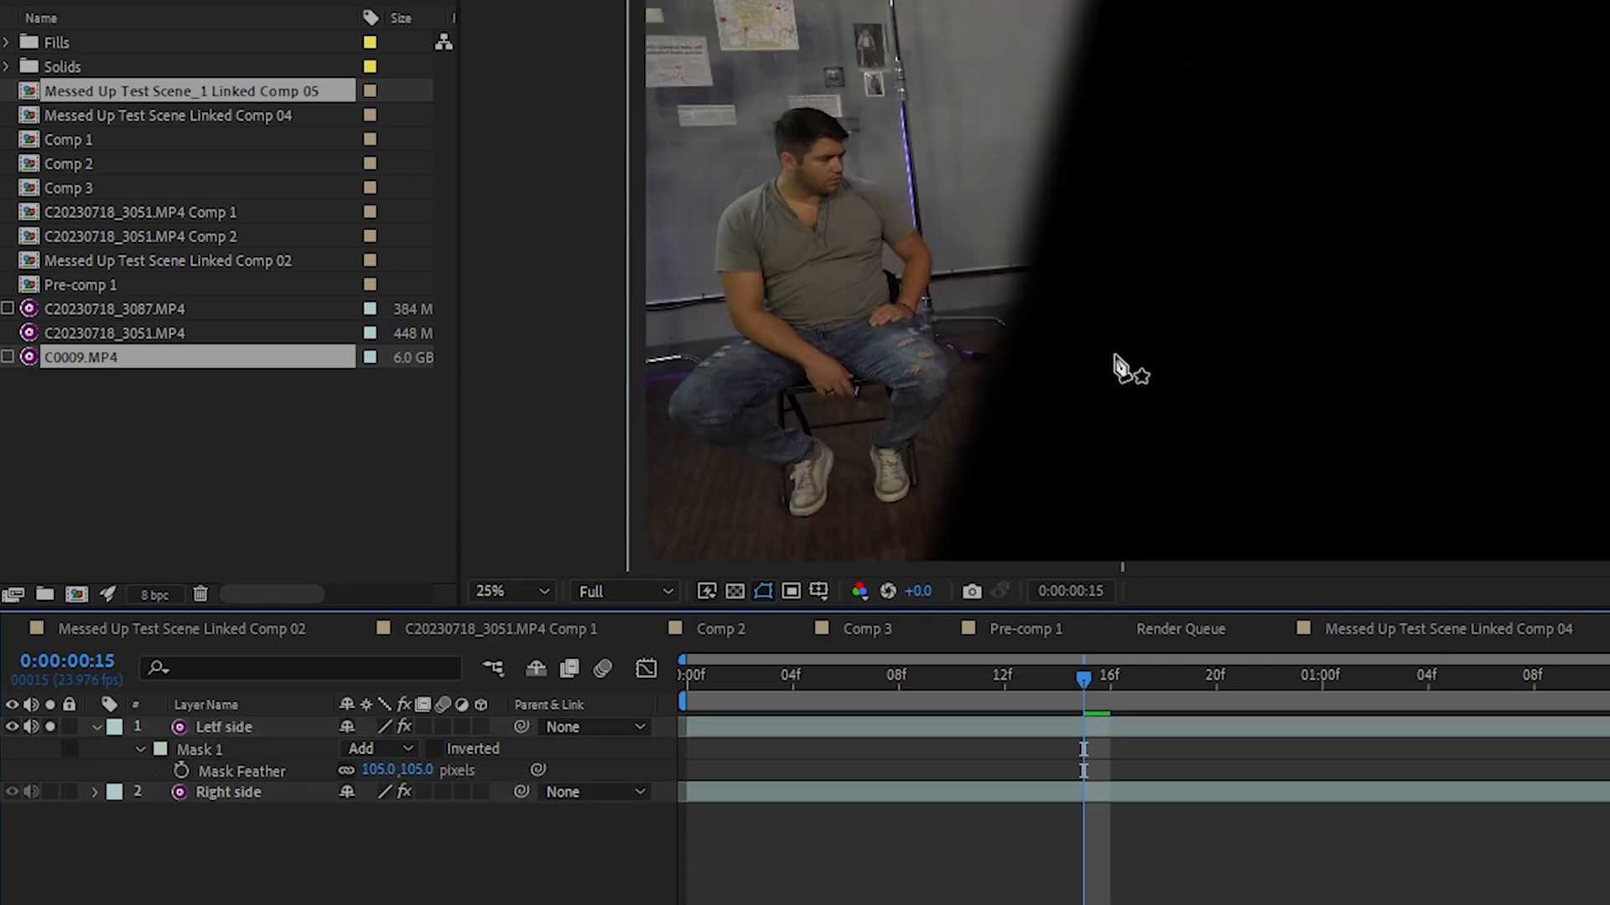
mouse_move(931, 369)
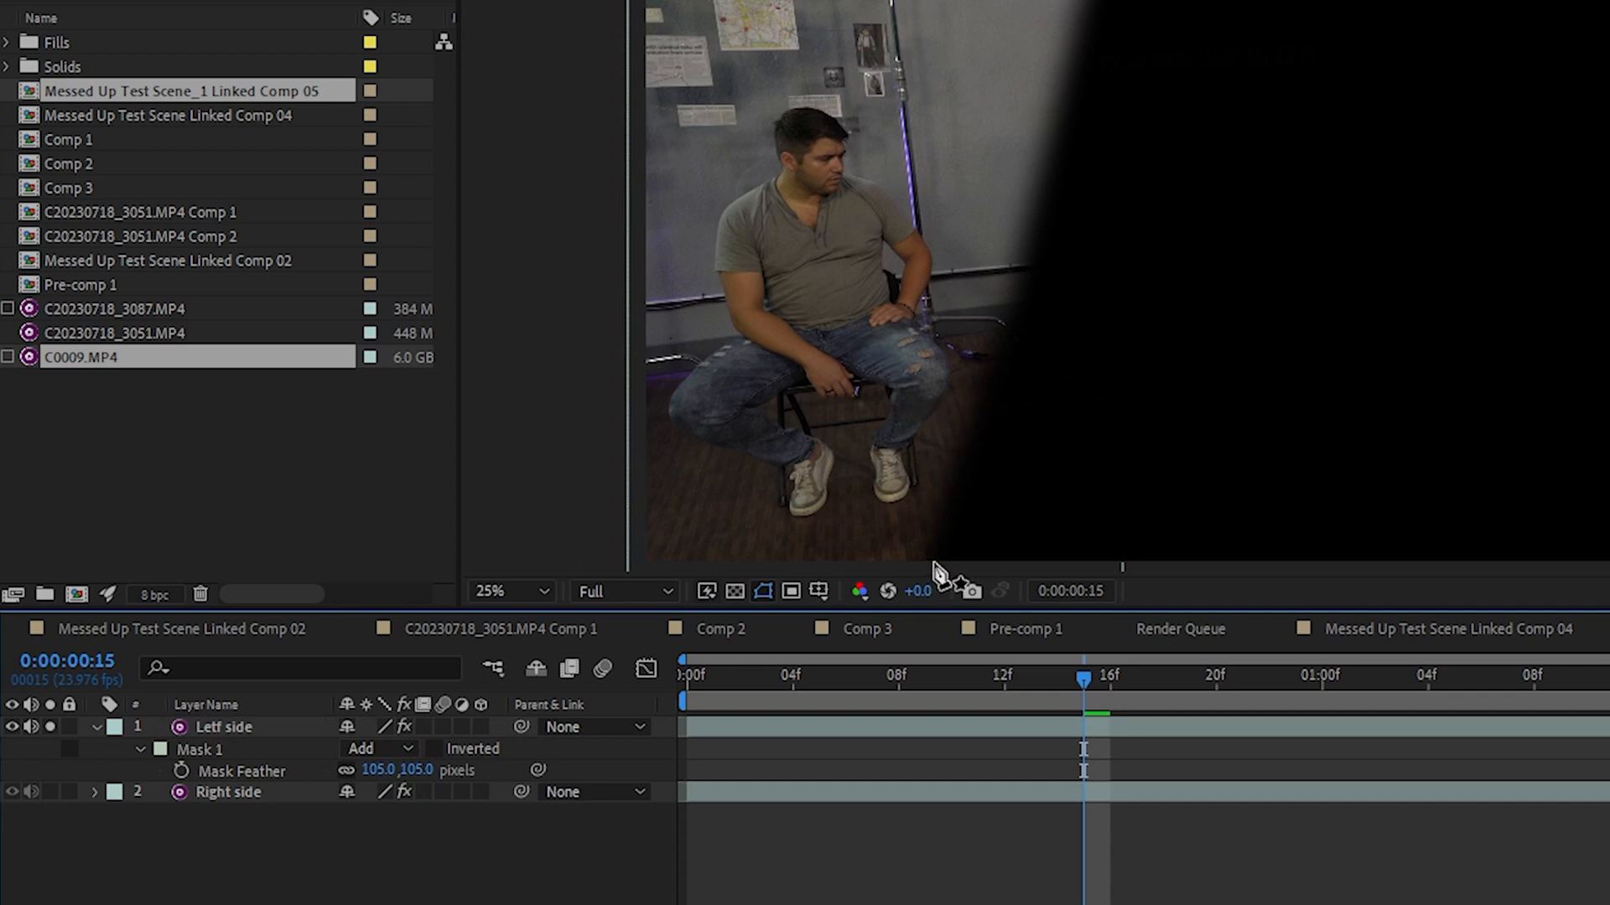
double_click(184, 90)
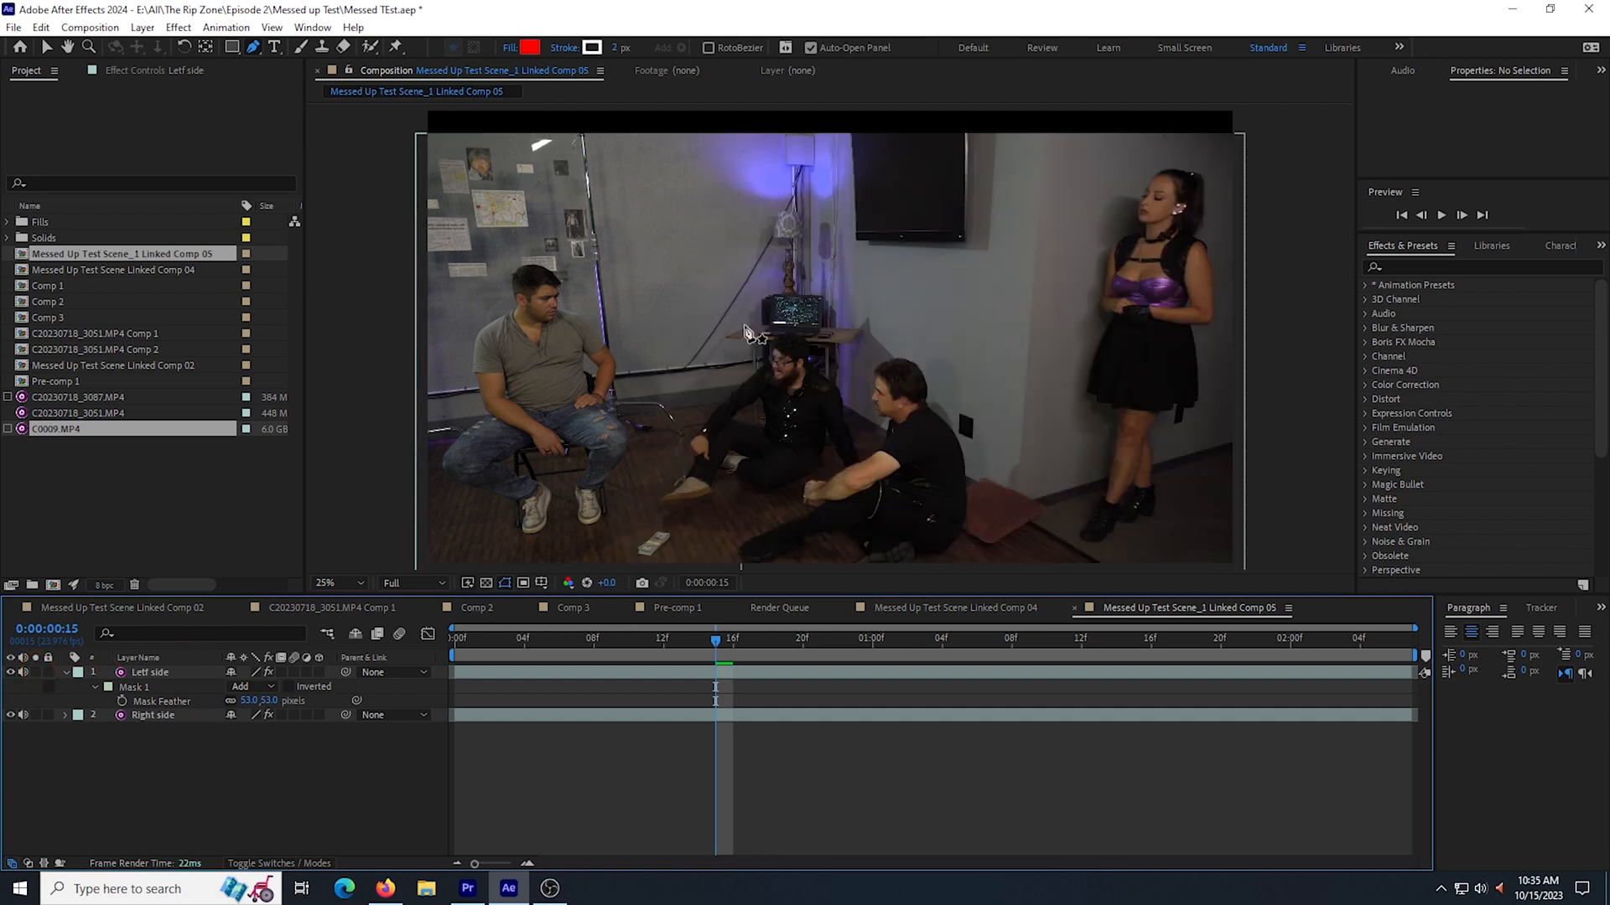
mouse_move(562, 644)
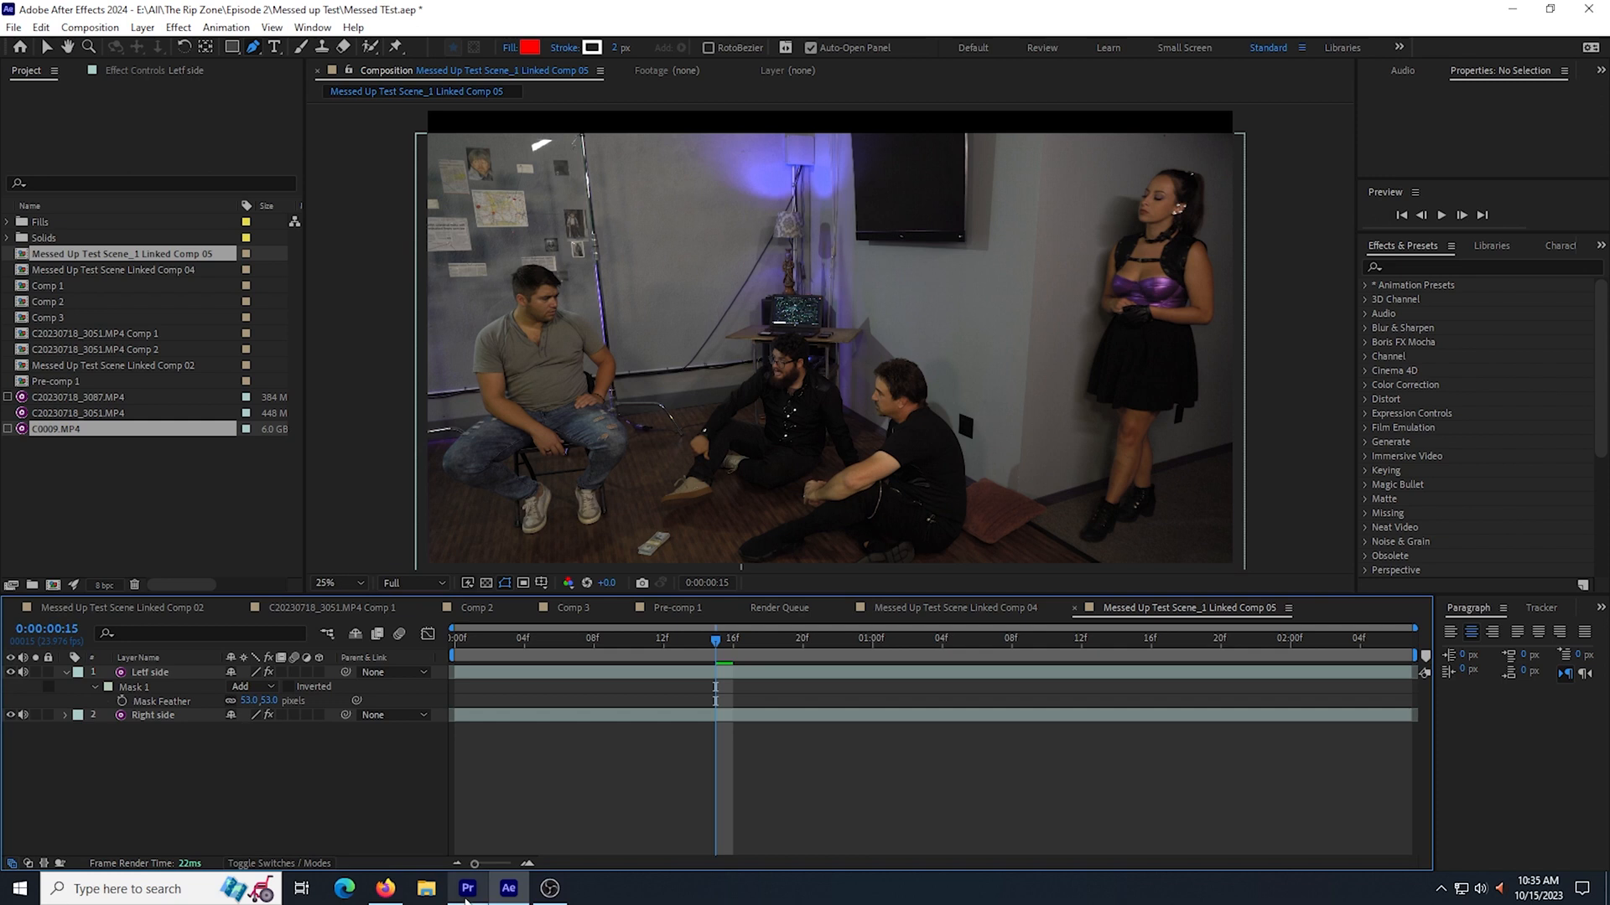
- Back in Premiere Pro, render previews and play the sequence through the edited shot
click(468, 889)
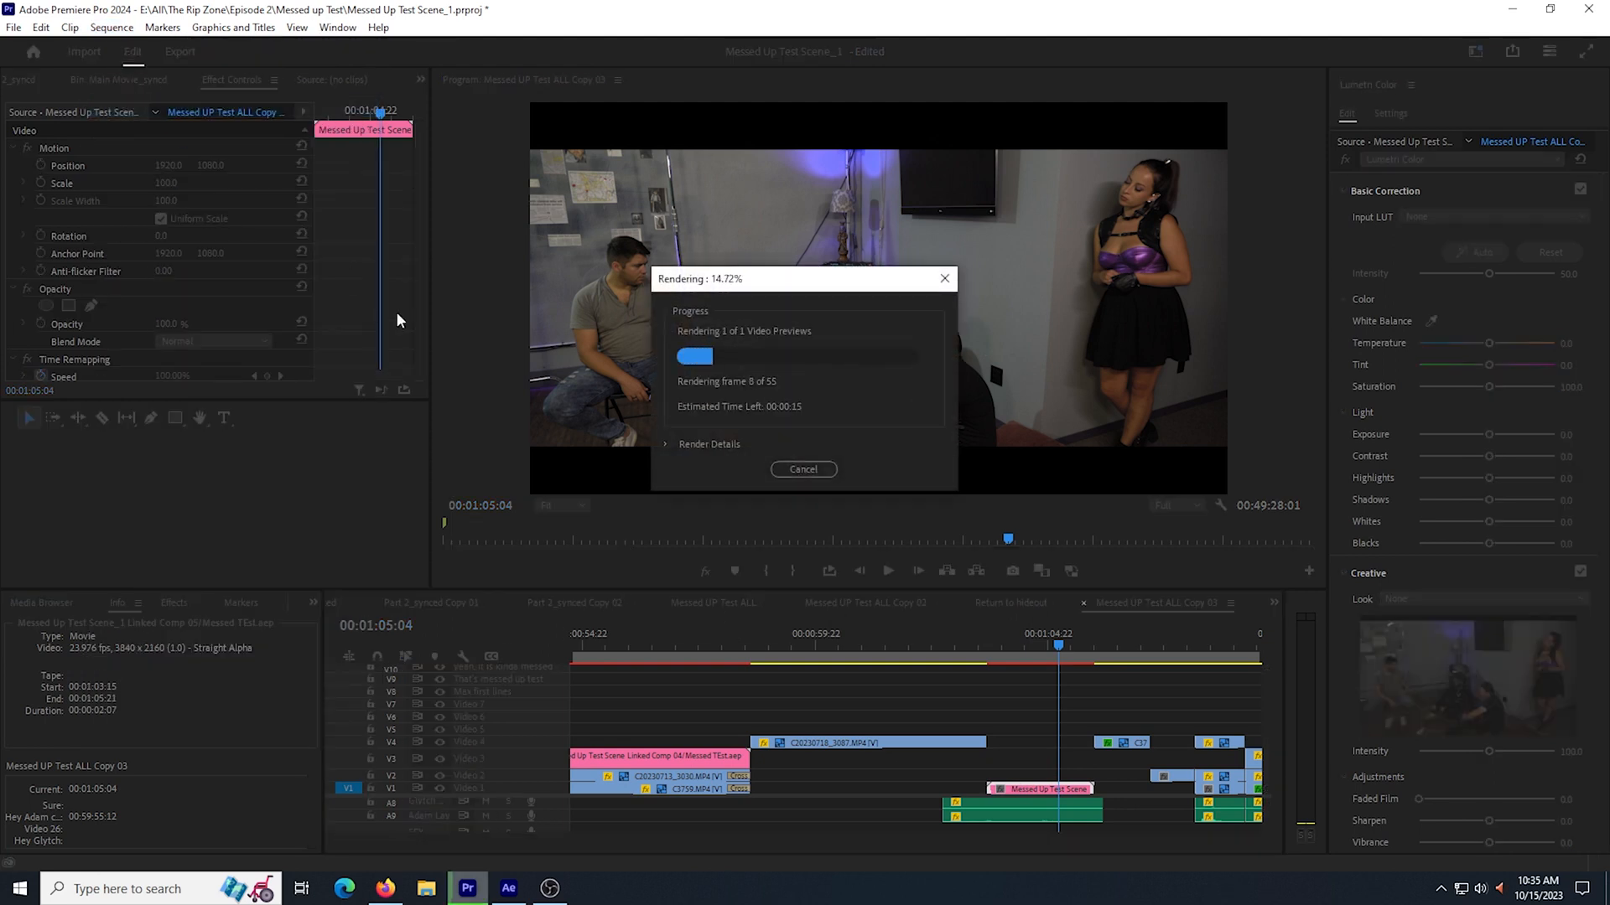
key(space)
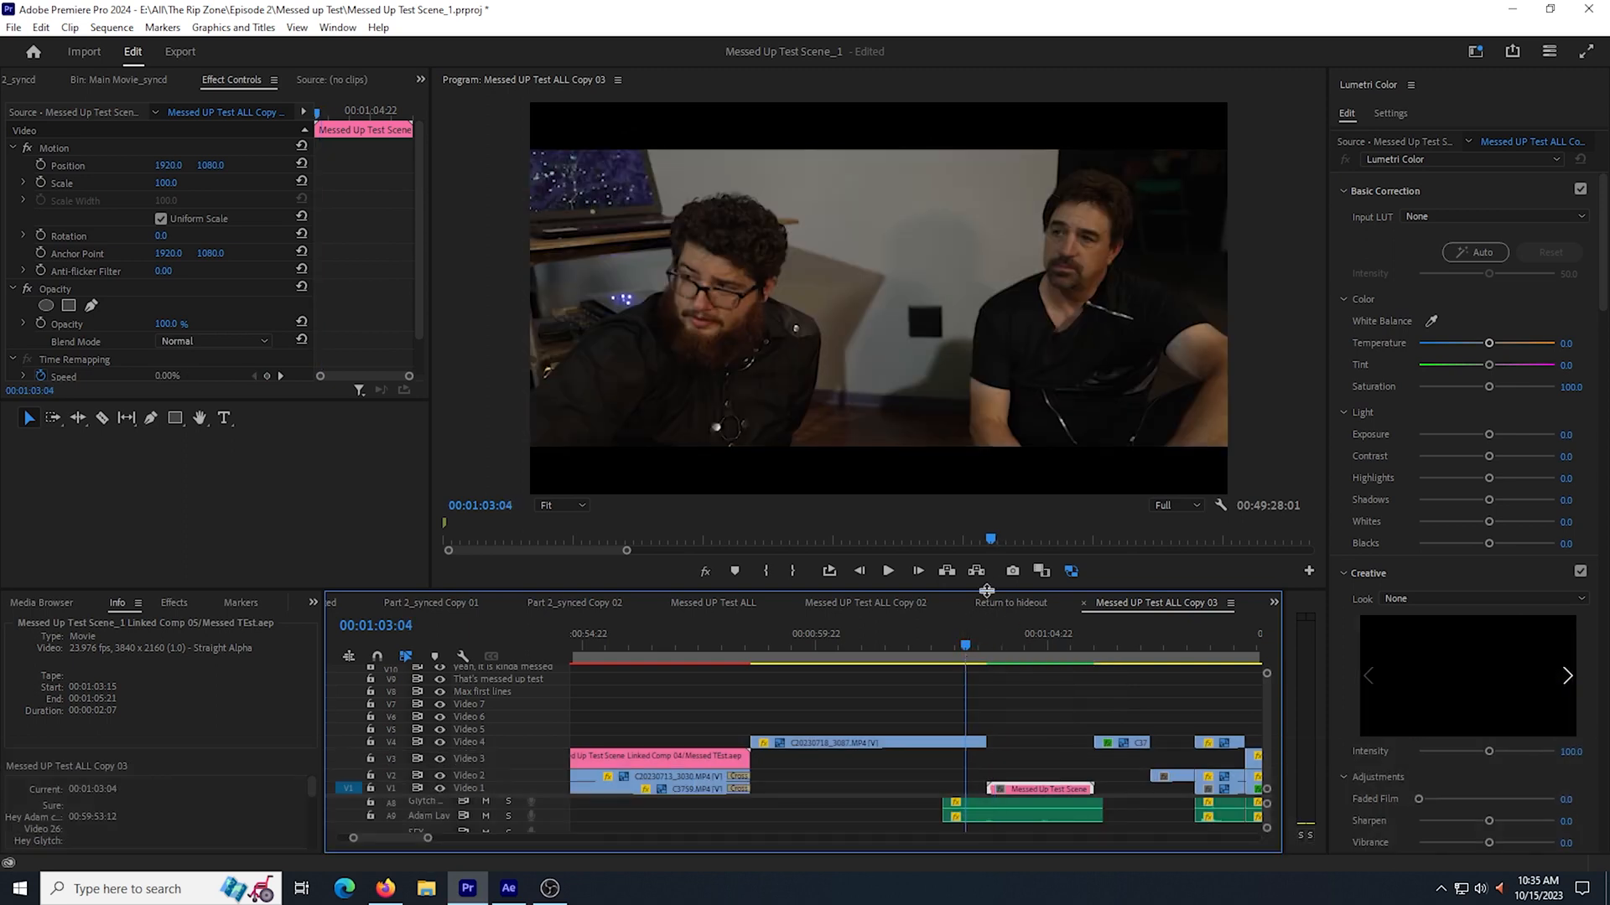
key(space)
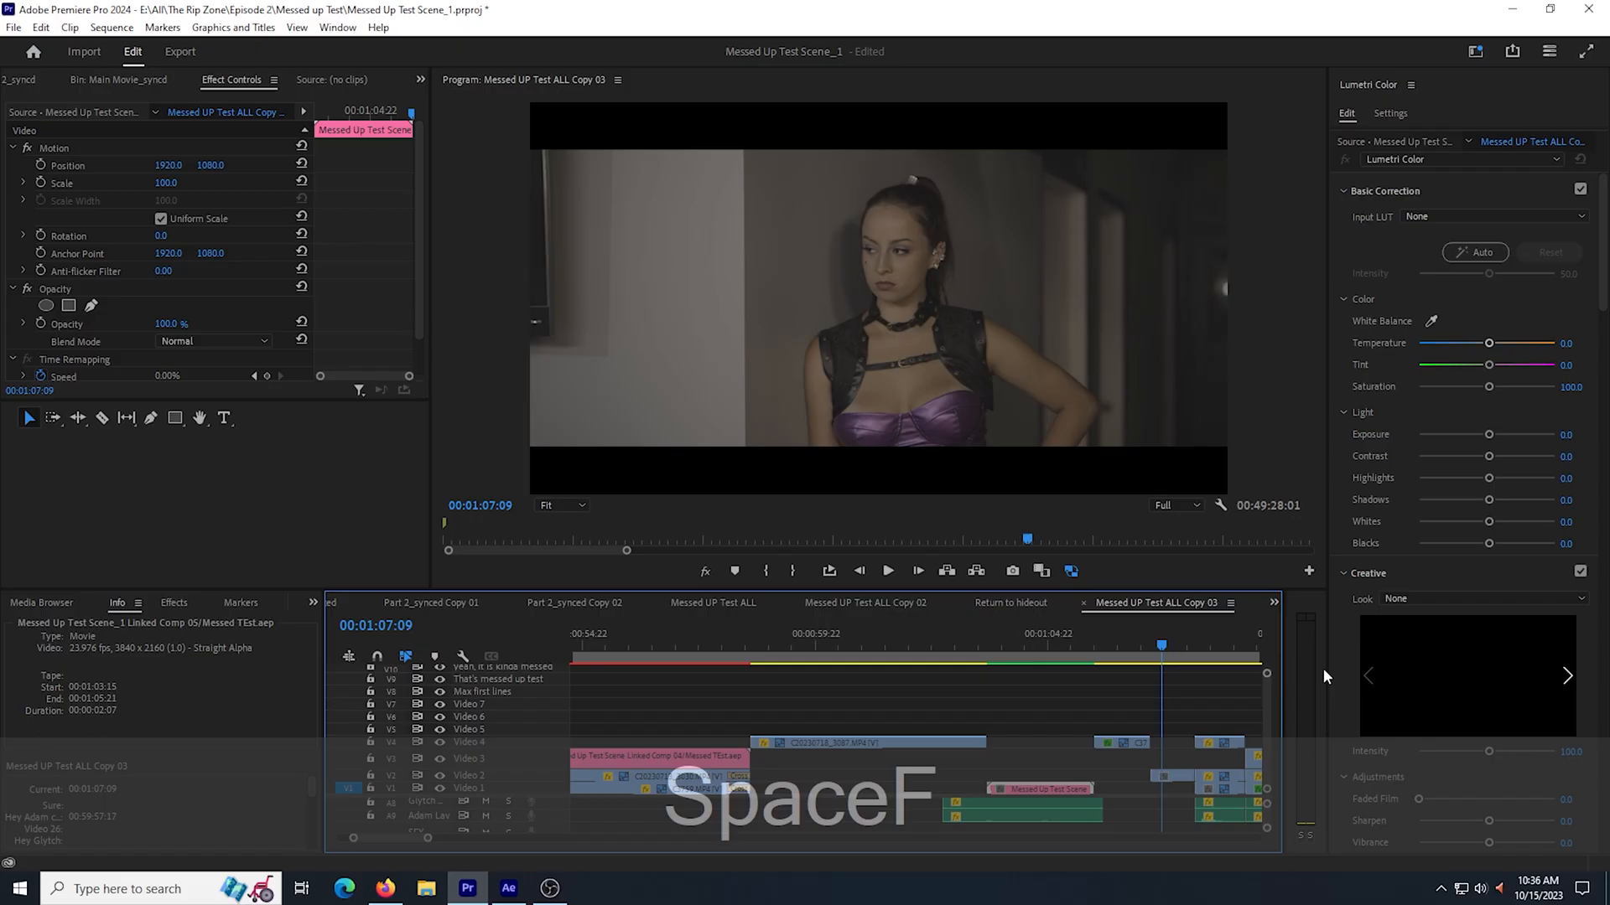